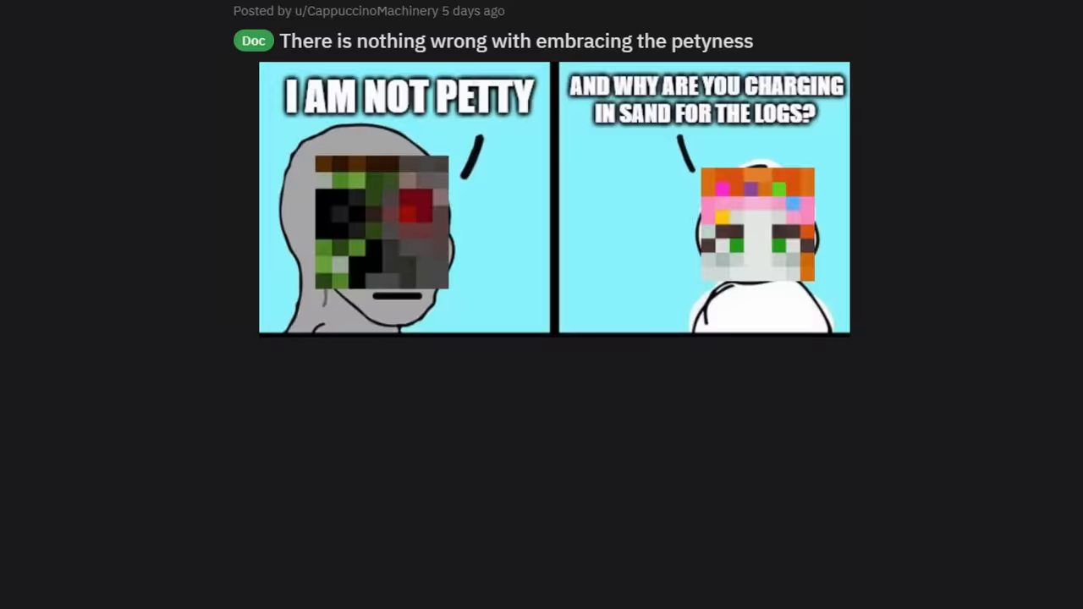
- Scroll the feed down to the Grian meme 'The mountains call and he must go' about Pluto
scroll("down", 3)
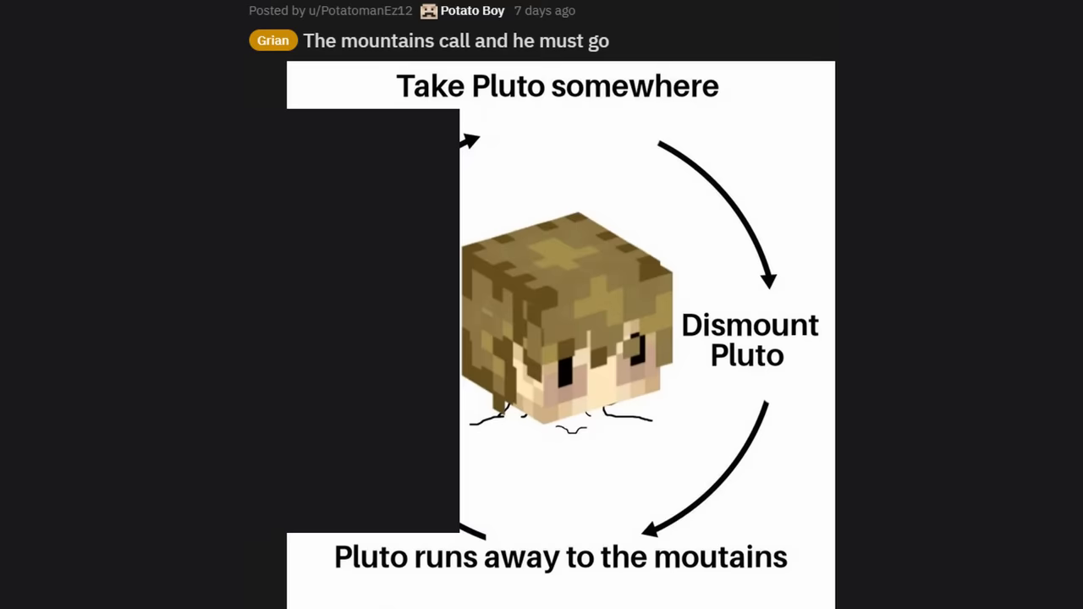
- Scroll past the Docm77 sand and etho lore memes to Doc's wood permit deals 'OH NO!' post
scroll("down", 3)
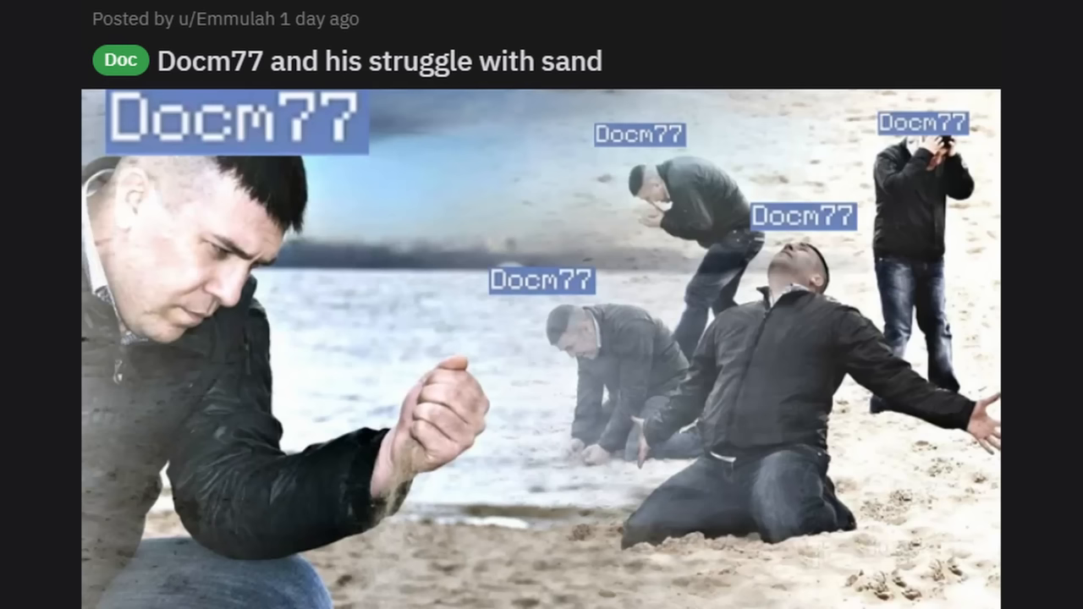
scroll("down", 3)
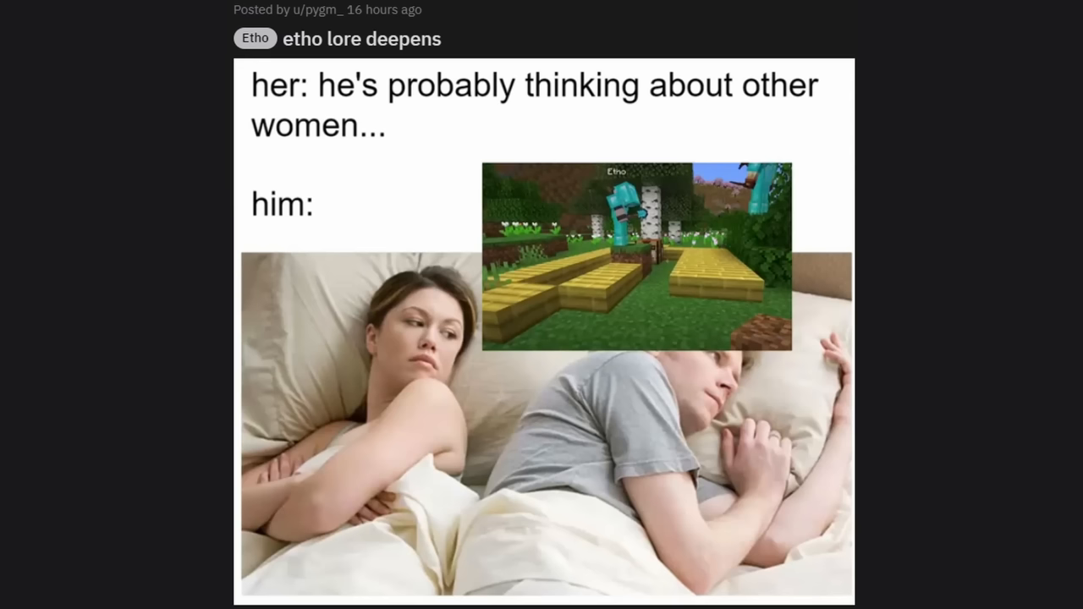
scroll("down", 3)
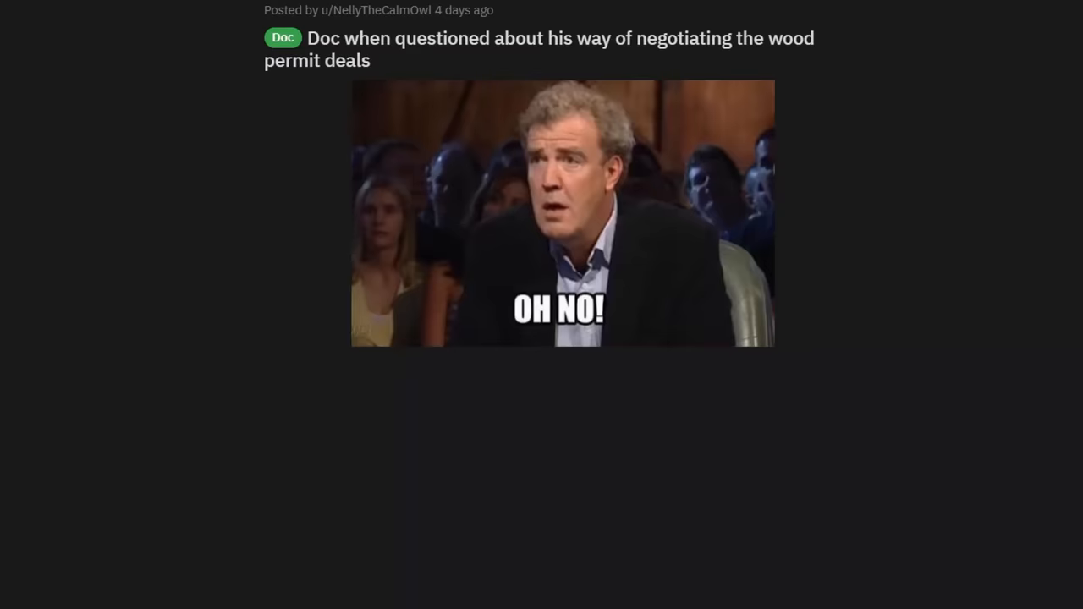
- Scroll past 'prove me wrong' and the snail post to '[Inner Machinations] Mumbo trying to design his shop'
scroll("down", 3)
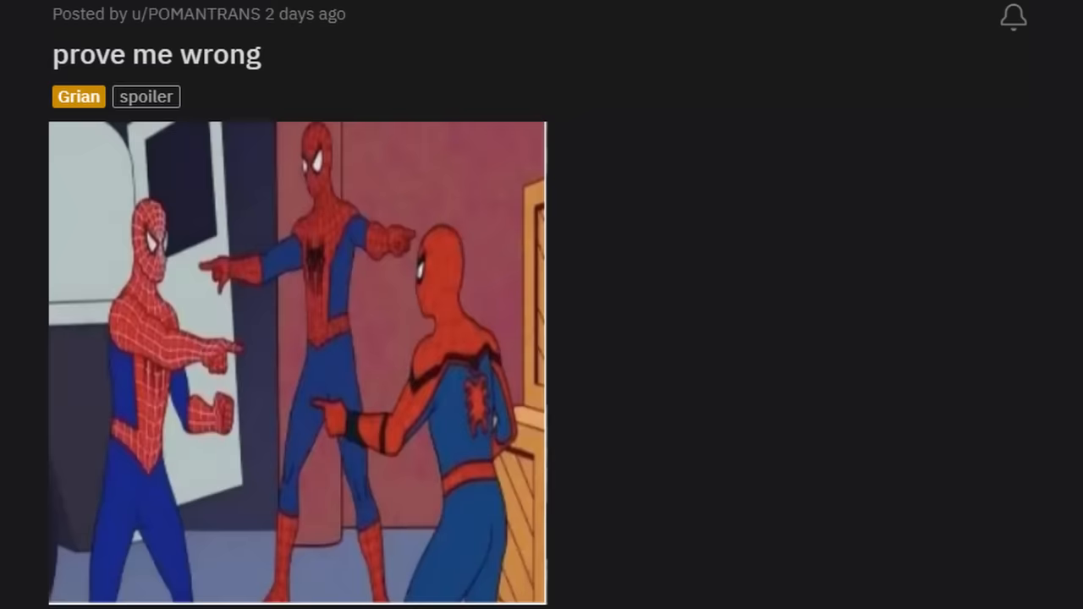
scroll("down", 3)
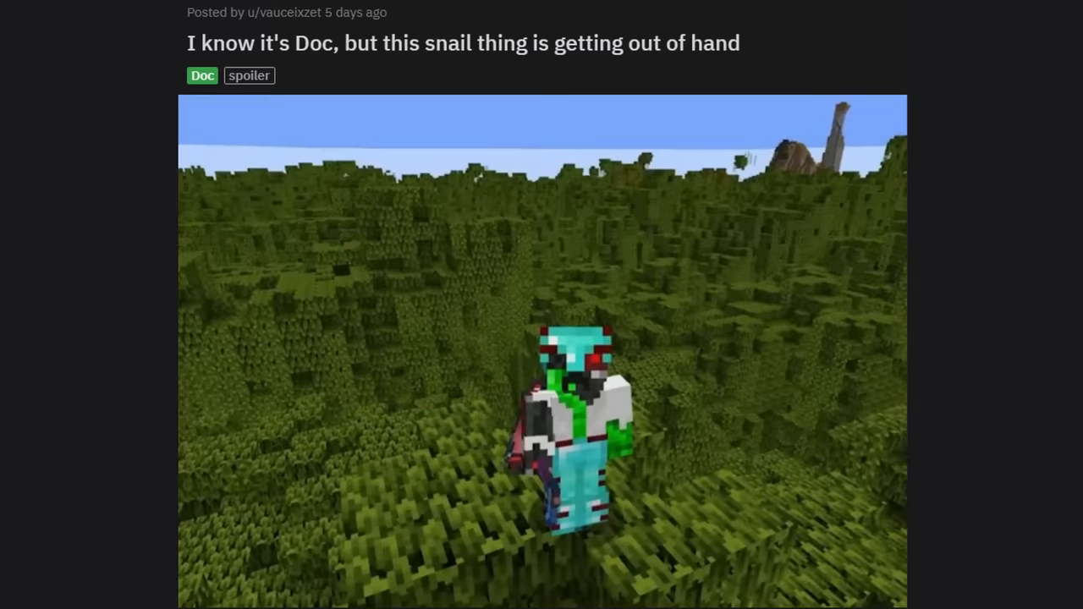
scroll("down", 3)
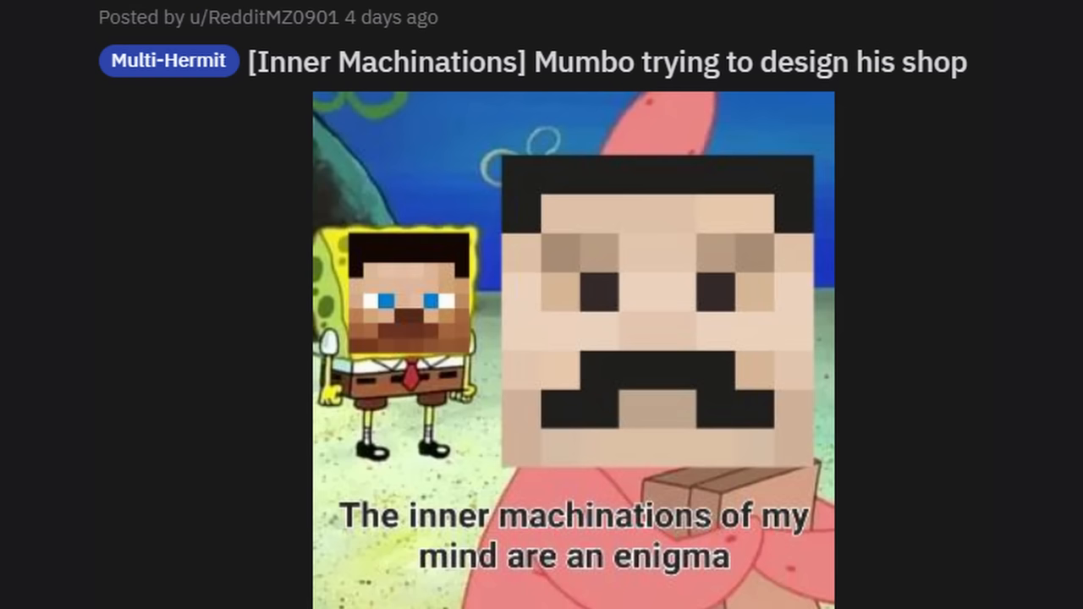
- Scroll down to the spoiler post 'It's just a collection at this point' with the Gravity Falls meme
scroll("down", 3)
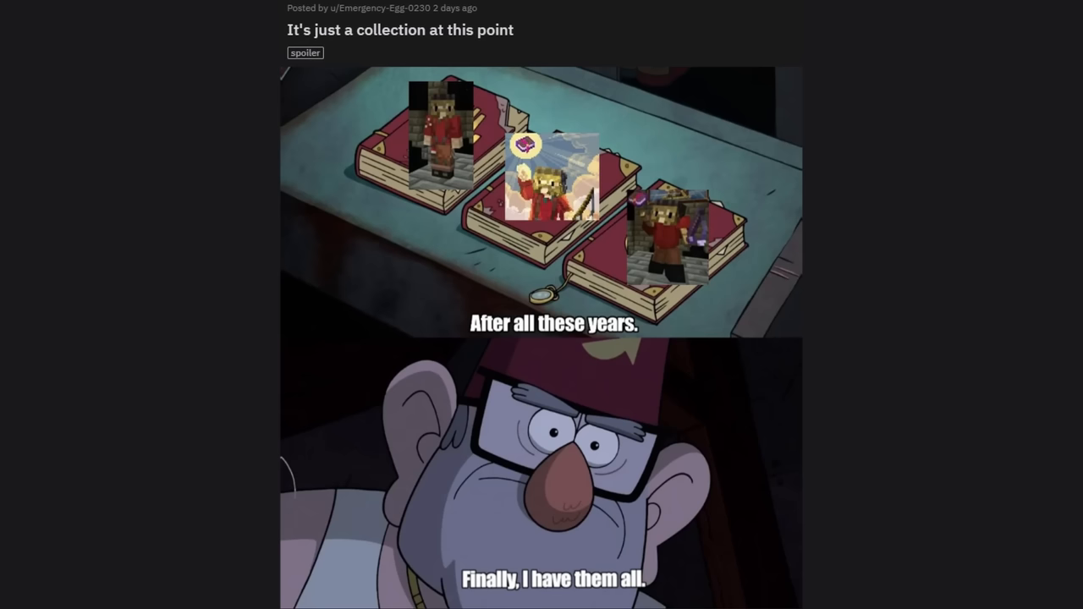
- Scroll past the Doc ghast farm and Scar timelapse posts to 'First Scar and now Tango'
scroll("down", 3)
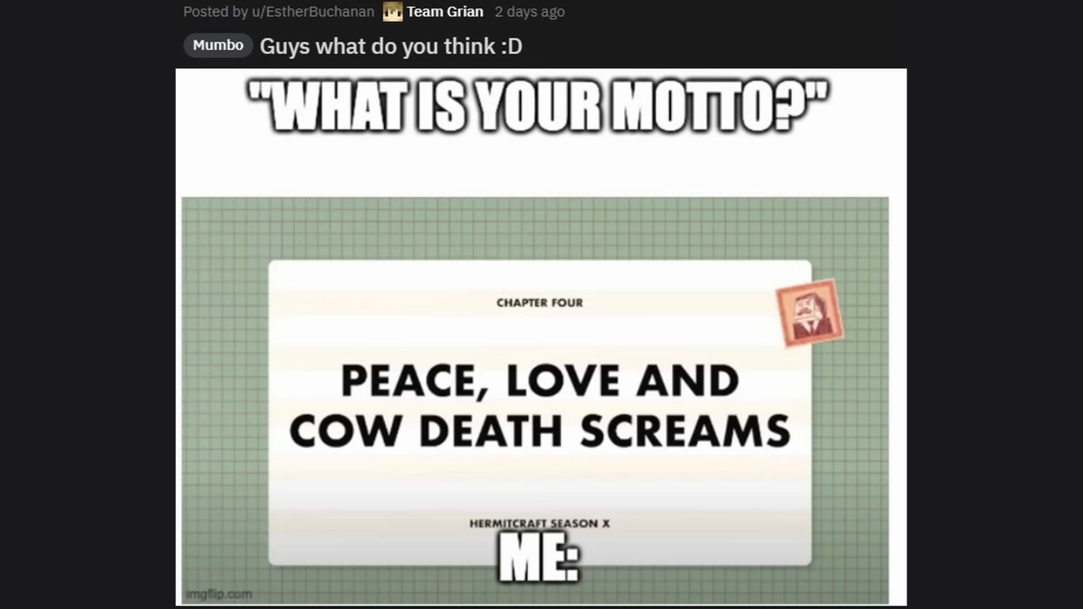
scroll("down", 3)
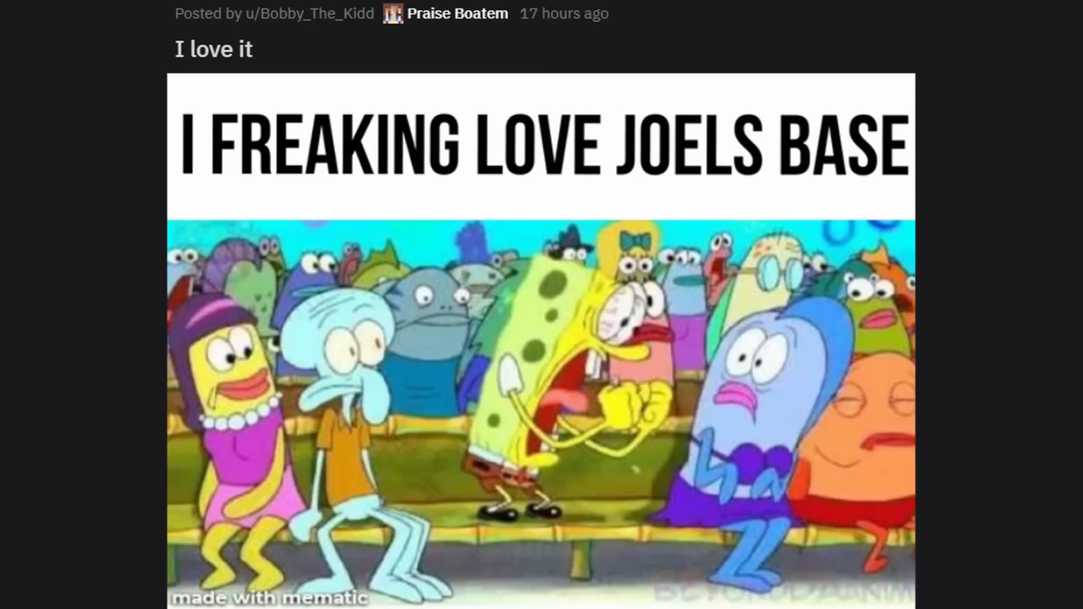
scroll("down", 3)
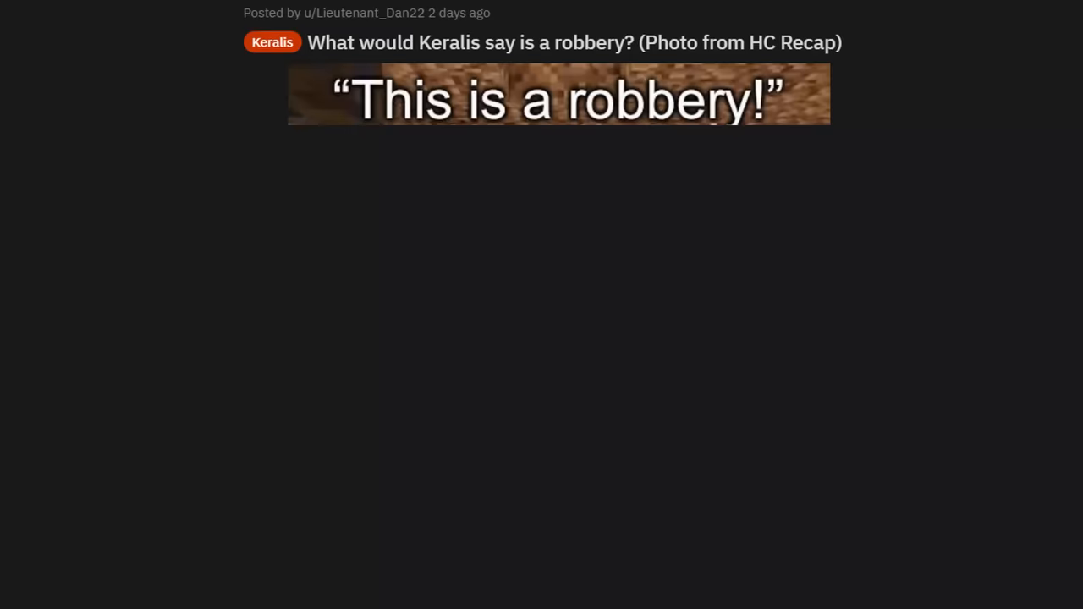
scroll("down", 3)
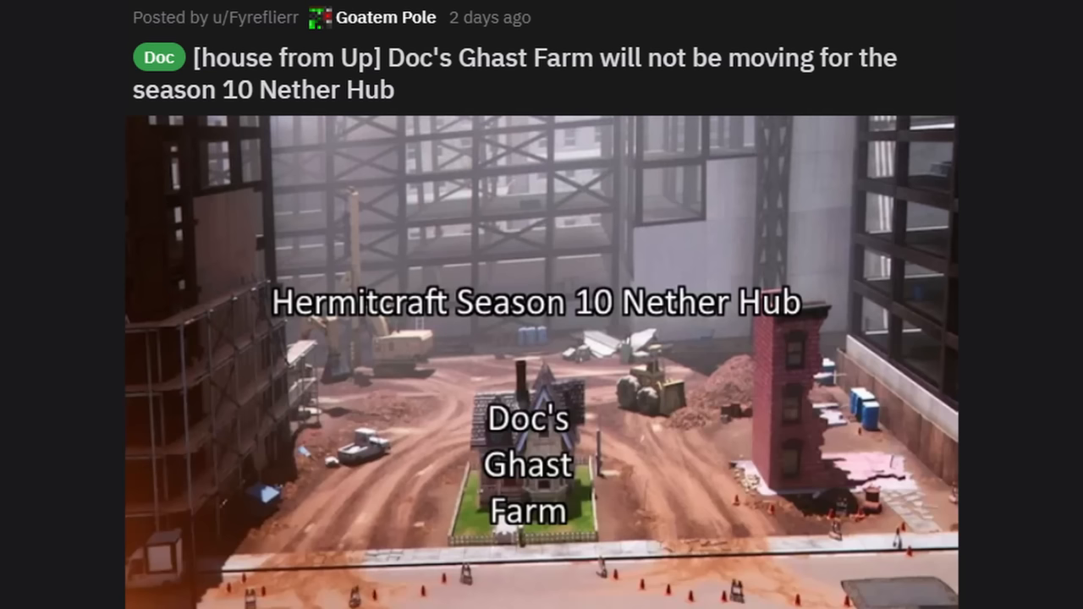
scroll("down", 3)
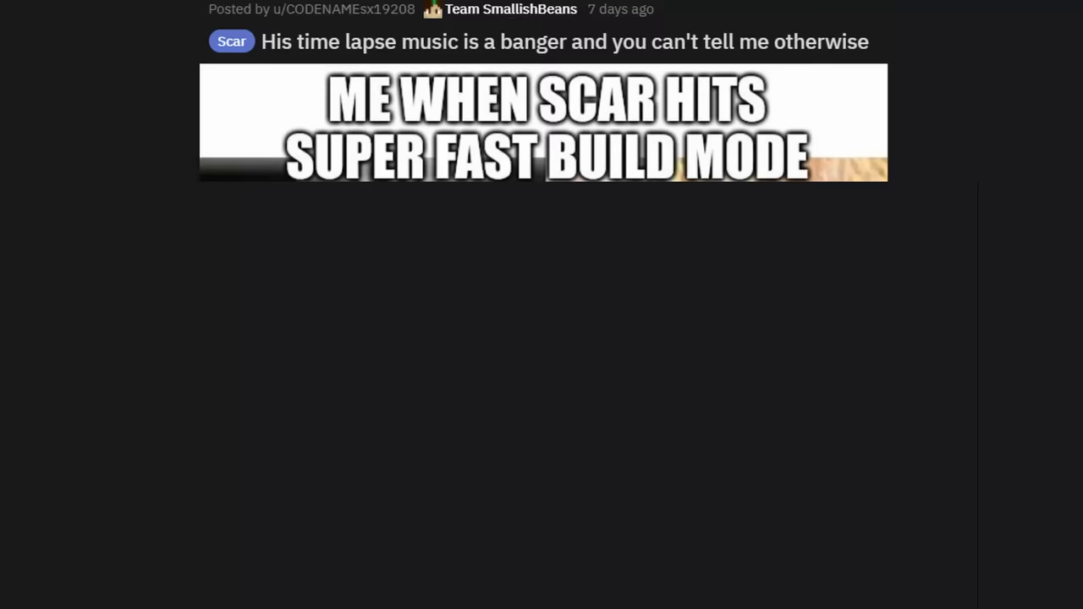
scroll("down", 3)
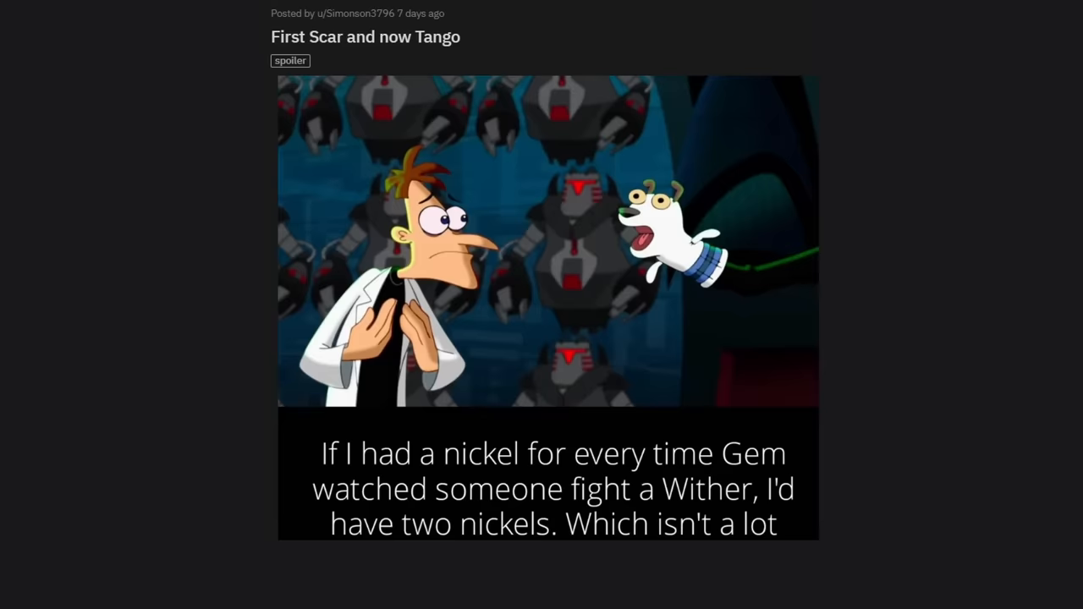
- Scroll past 'Right, Grian?' and 'Grian goin full patrick' to the Keralis piston Anakin-Padmé meme
scroll("down", 3)
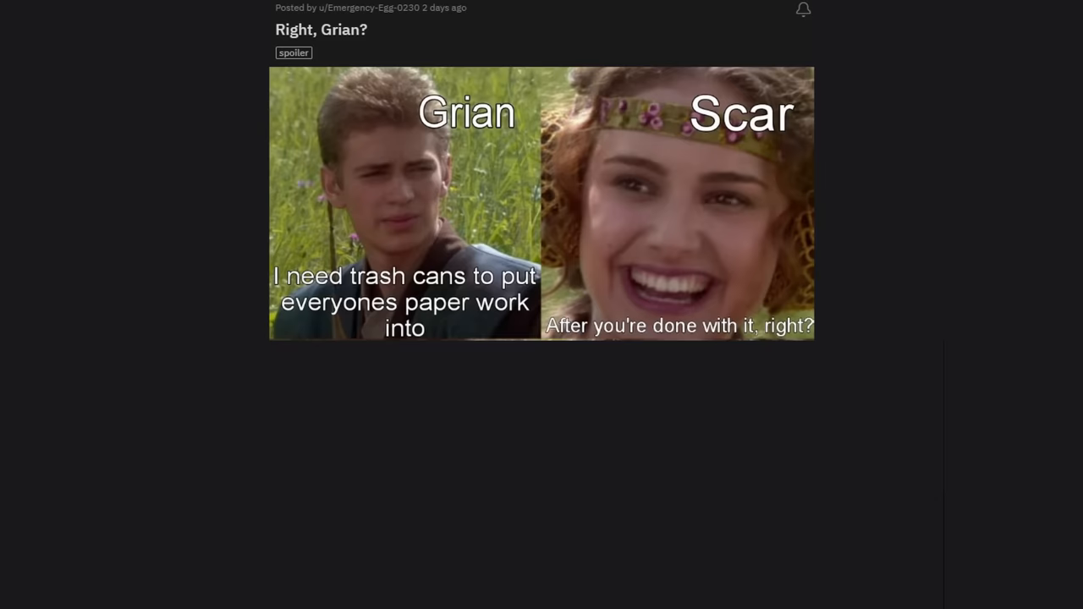
scroll("down", 3)
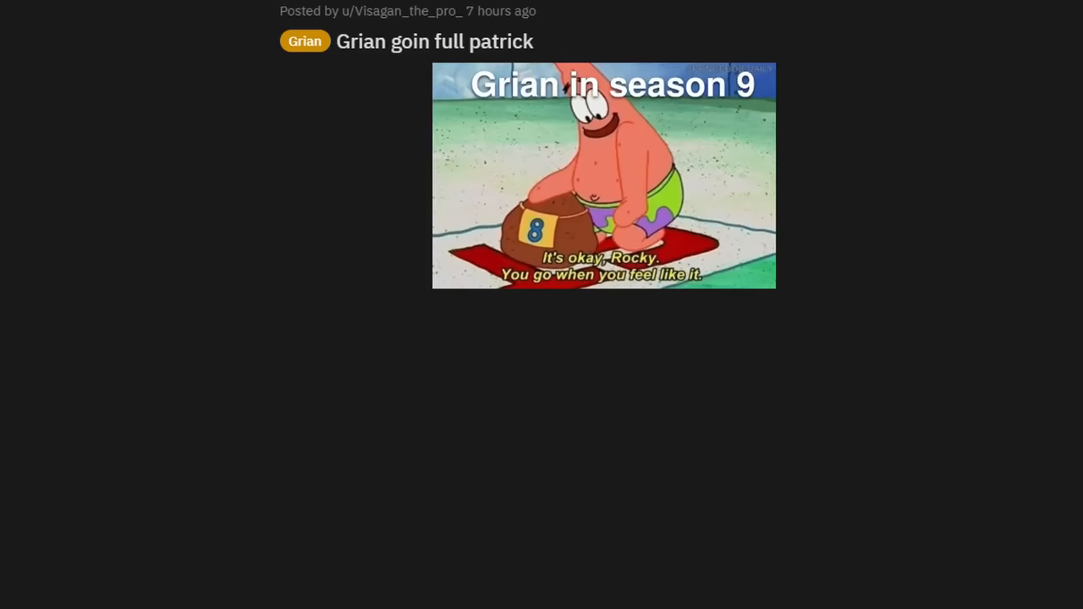
scroll("down", 3)
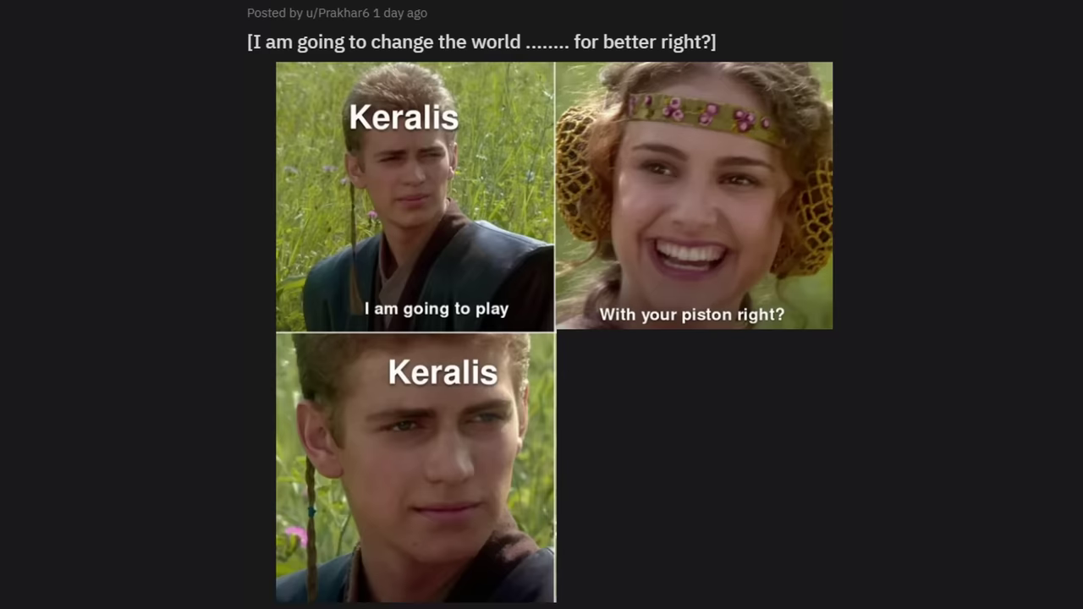
- Scroll past the Bdubs and Grian fishing church posts to the Mumbo Redstone engineer Tom-and-Jerry meme
scroll("down", 3)
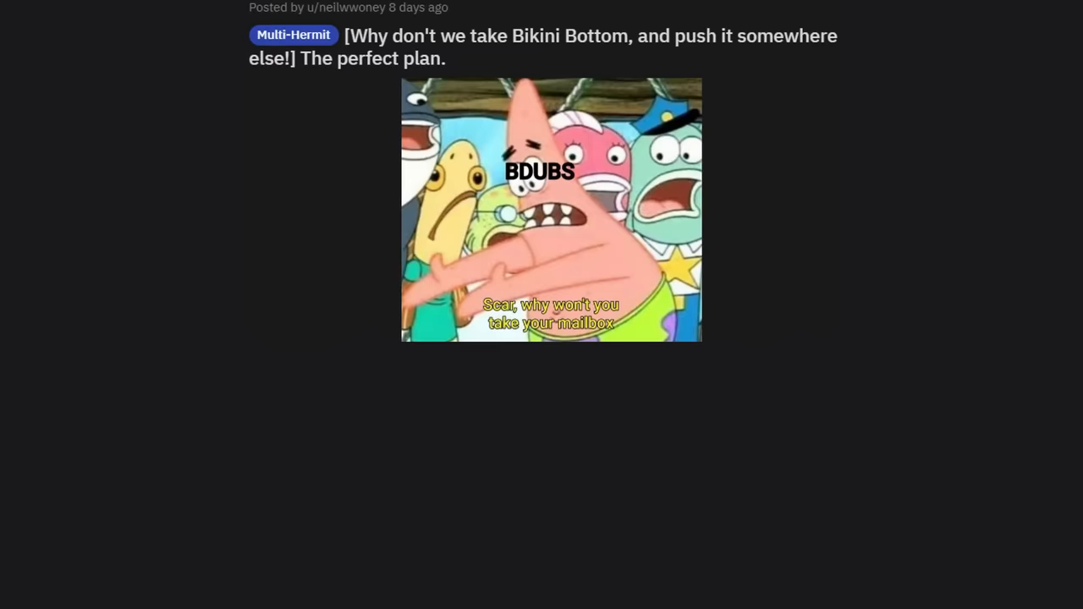
scroll("down", 3)
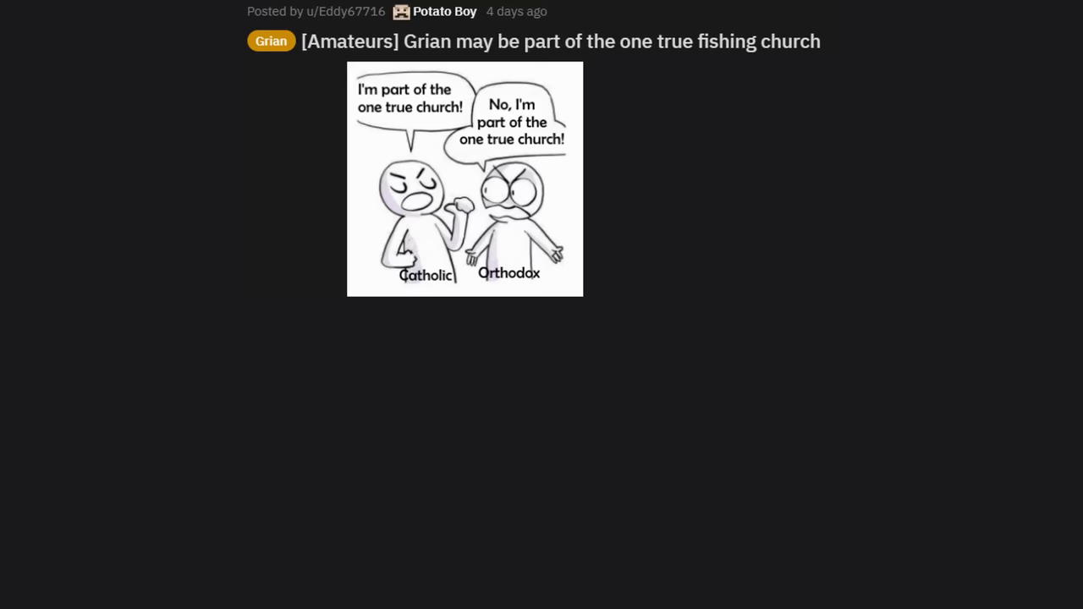
left_click(463, 180)
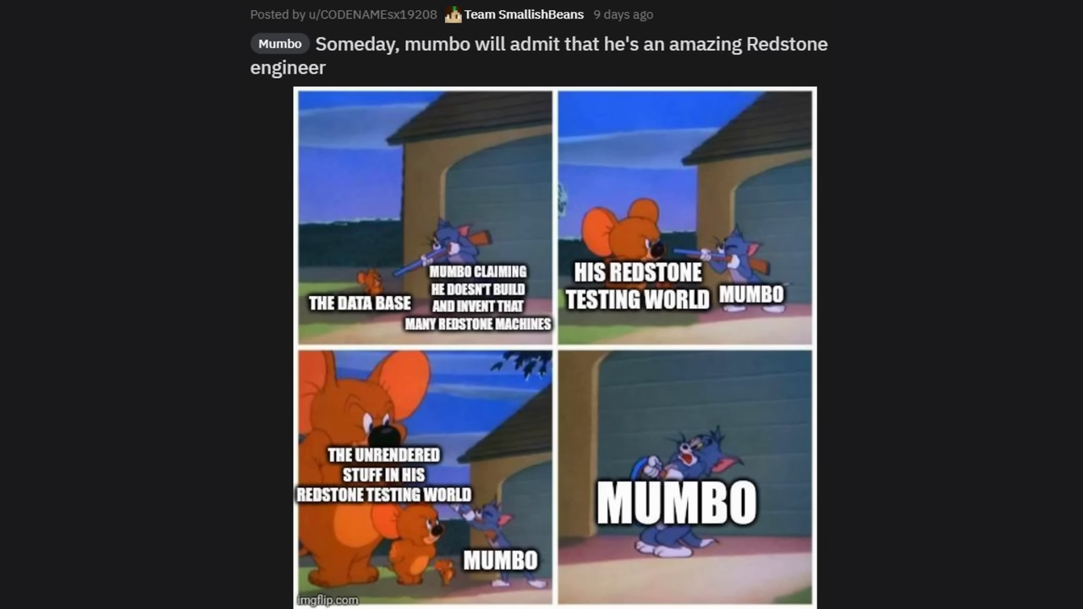
- Scroll past the Skizz and Grian mass-extinction posts to 'they turned etho into a shoe'
scroll("down", 3)
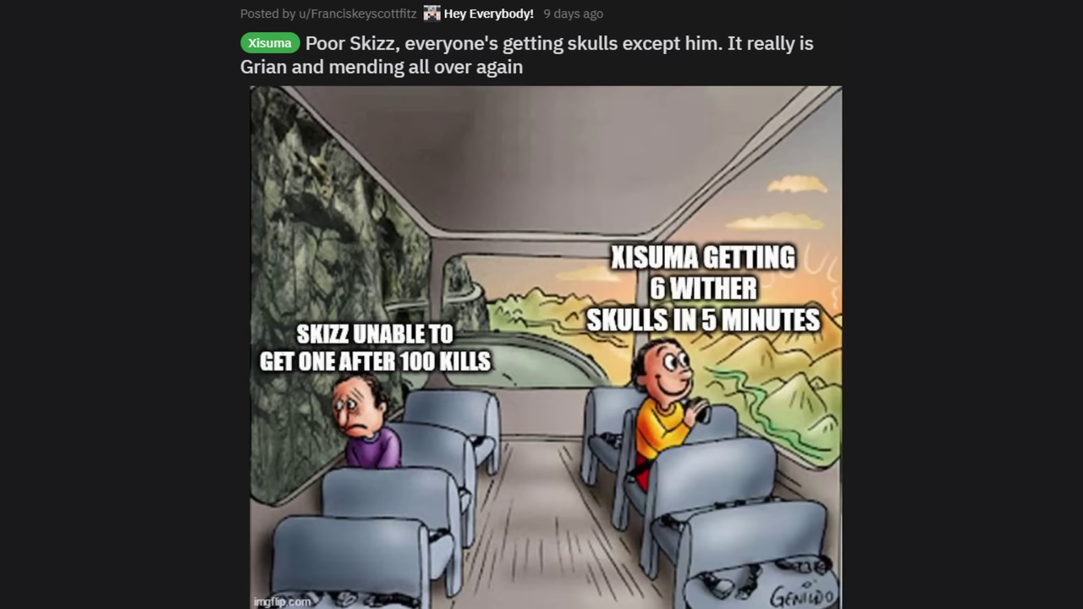
scroll("down", 3)
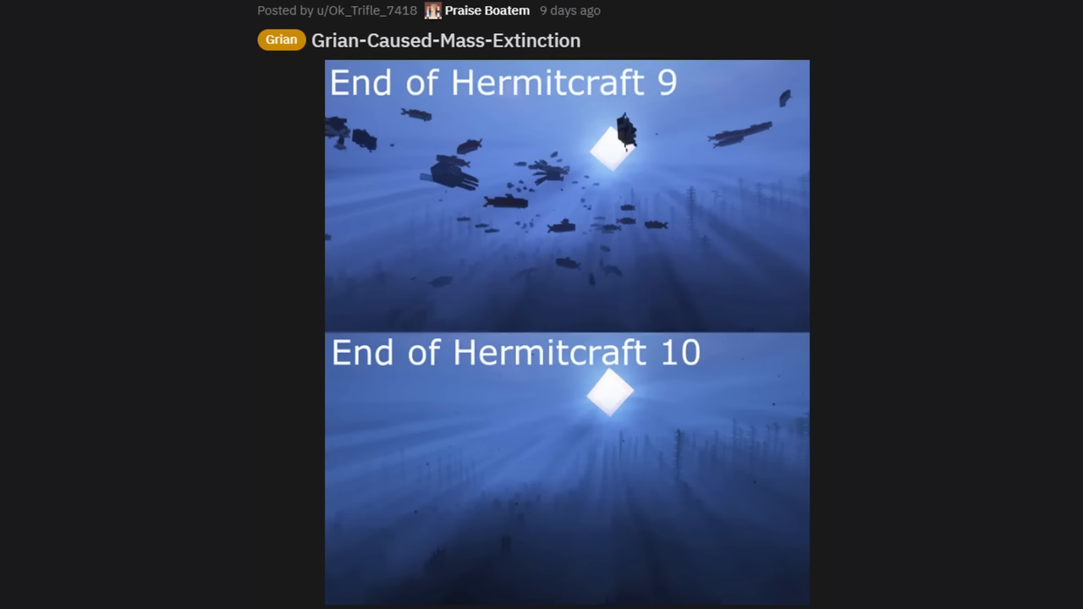
scroll("down", 3)
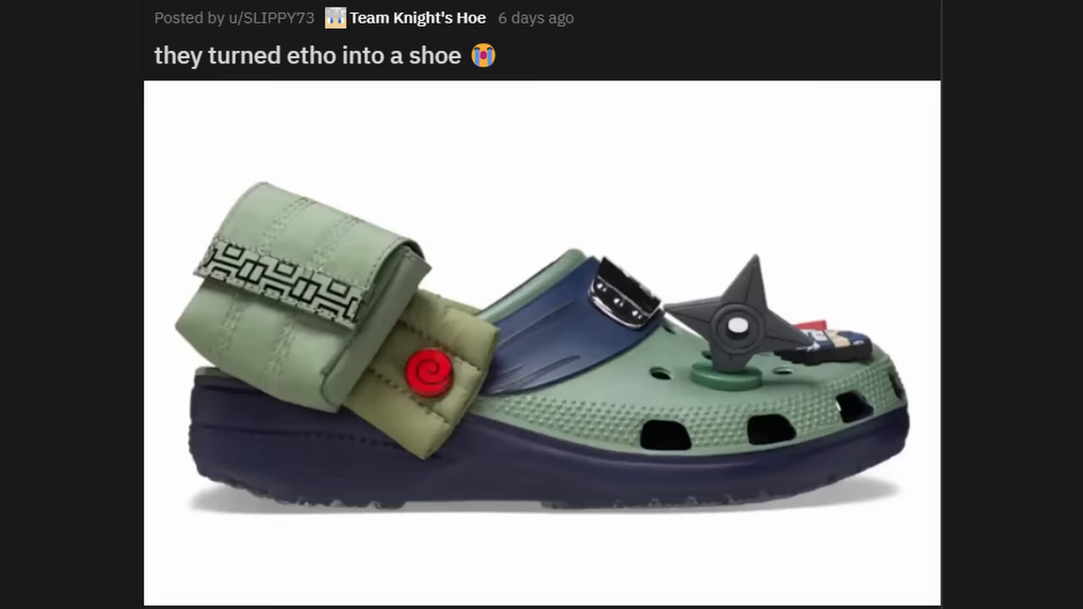